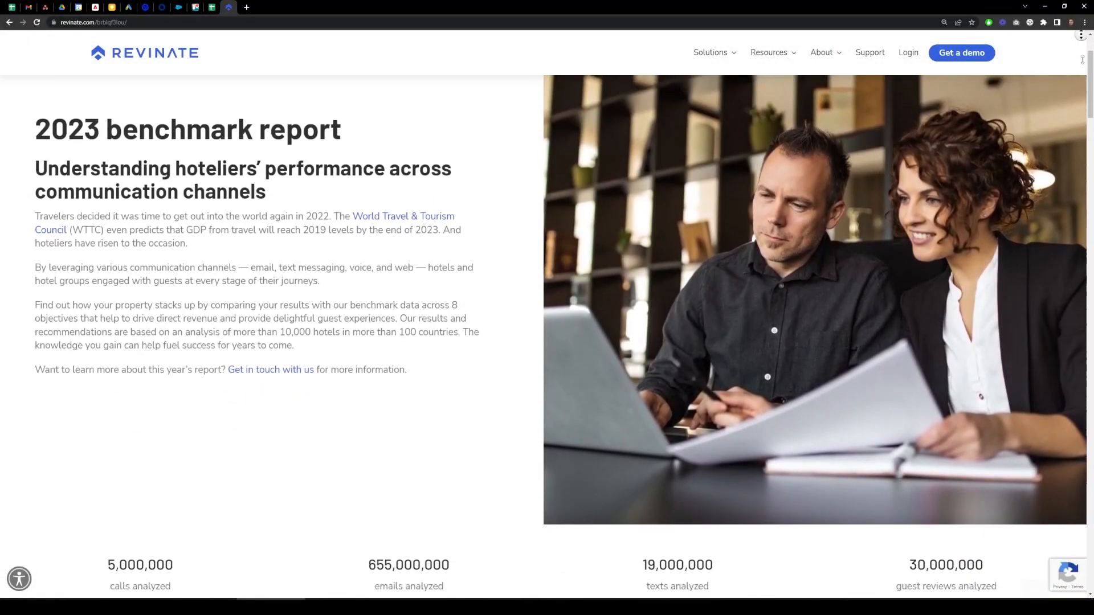
# Step: Scroll down past the introduction, data totals and methodology to reach the report card grid
pyautogui.scroll(-3)
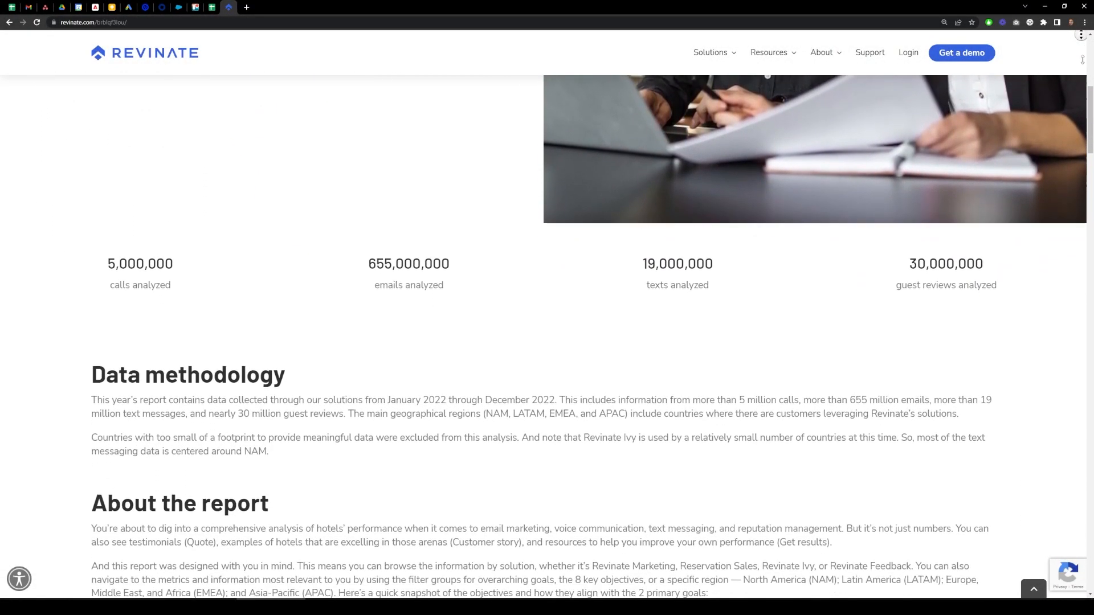
pyautogui.scroll(-3)
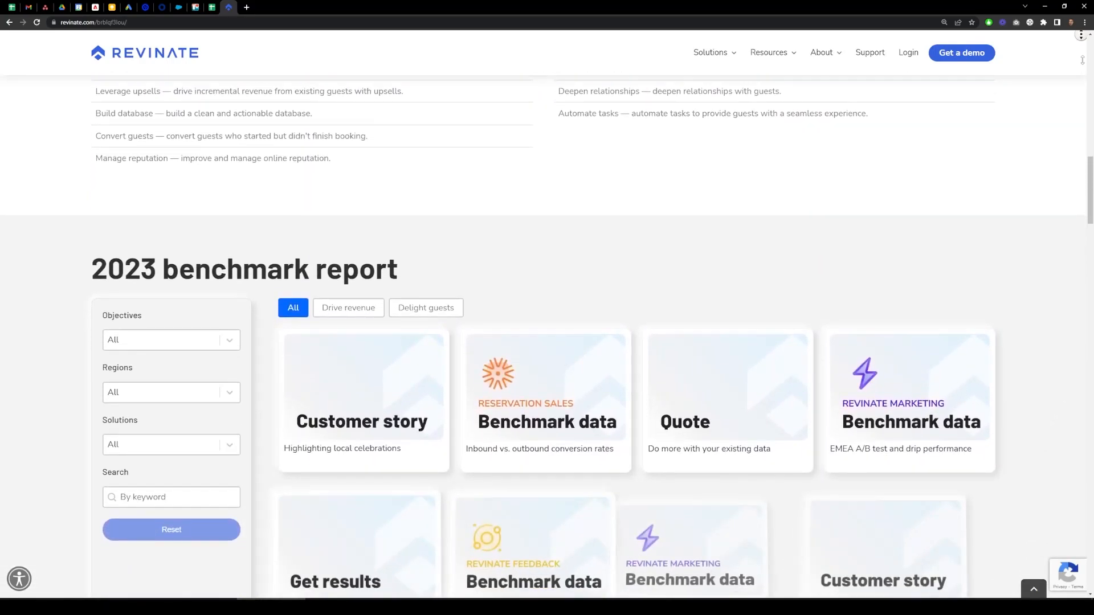
pyautogui.scroll(-3)
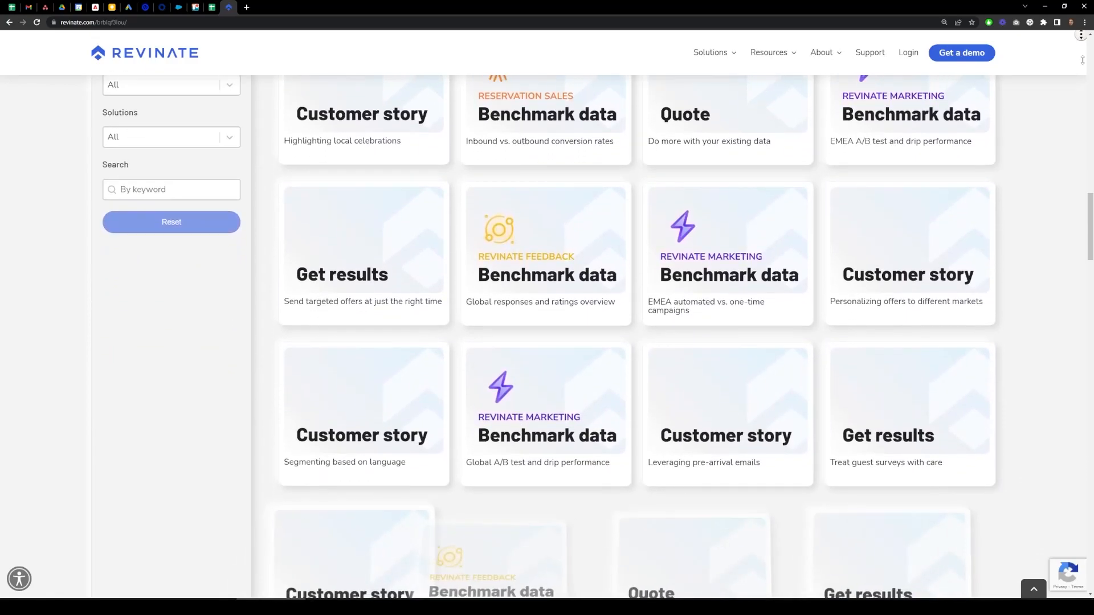
pyautogui.scroll(-3)
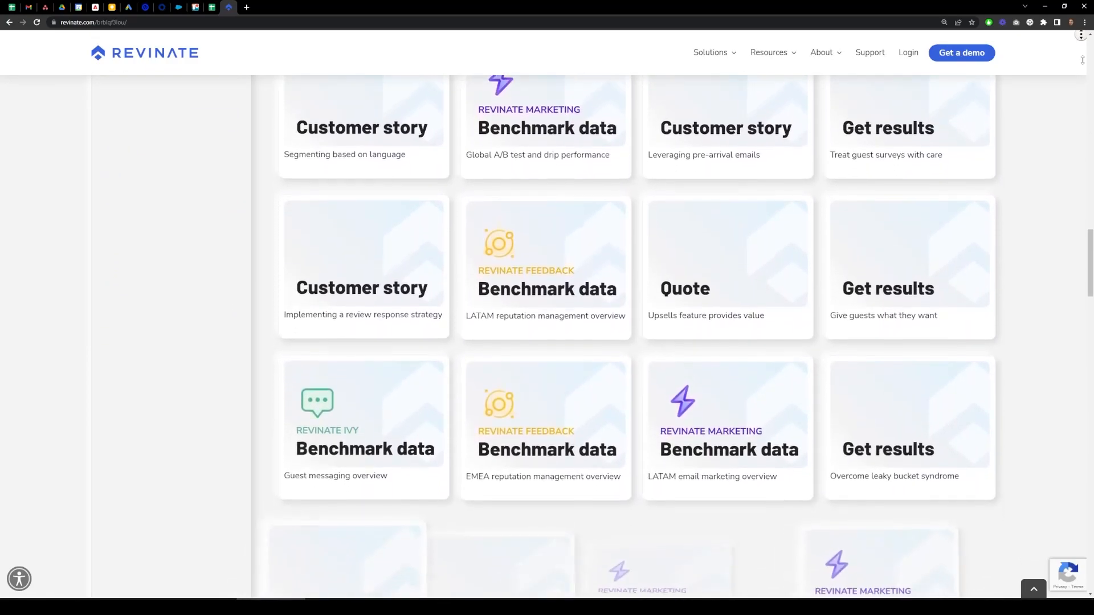
pyautogui.scroll(-3)
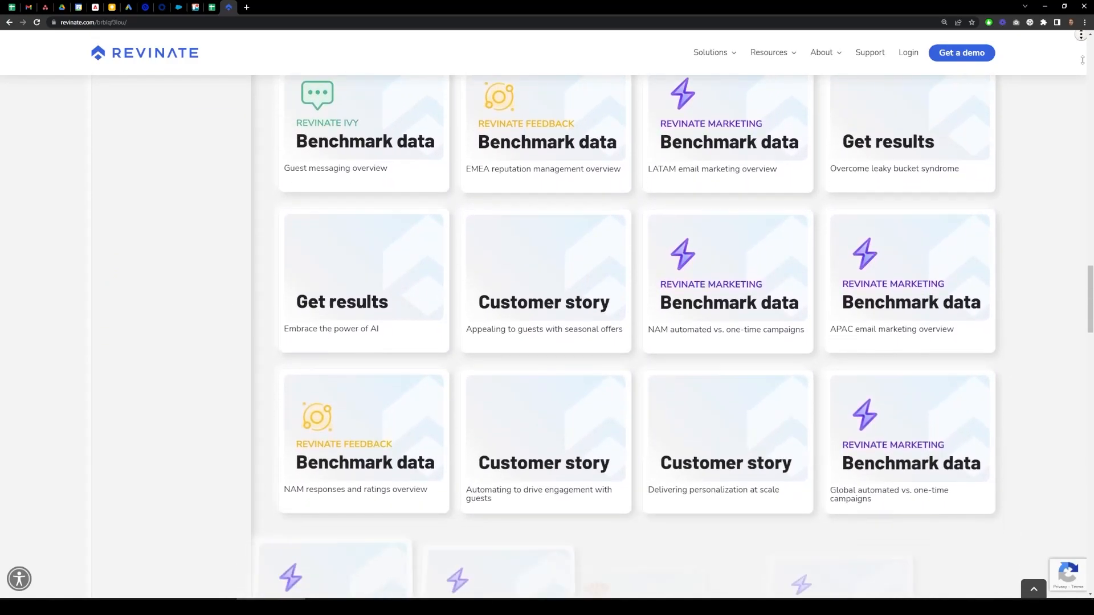
pyautogui.scroll(-3)
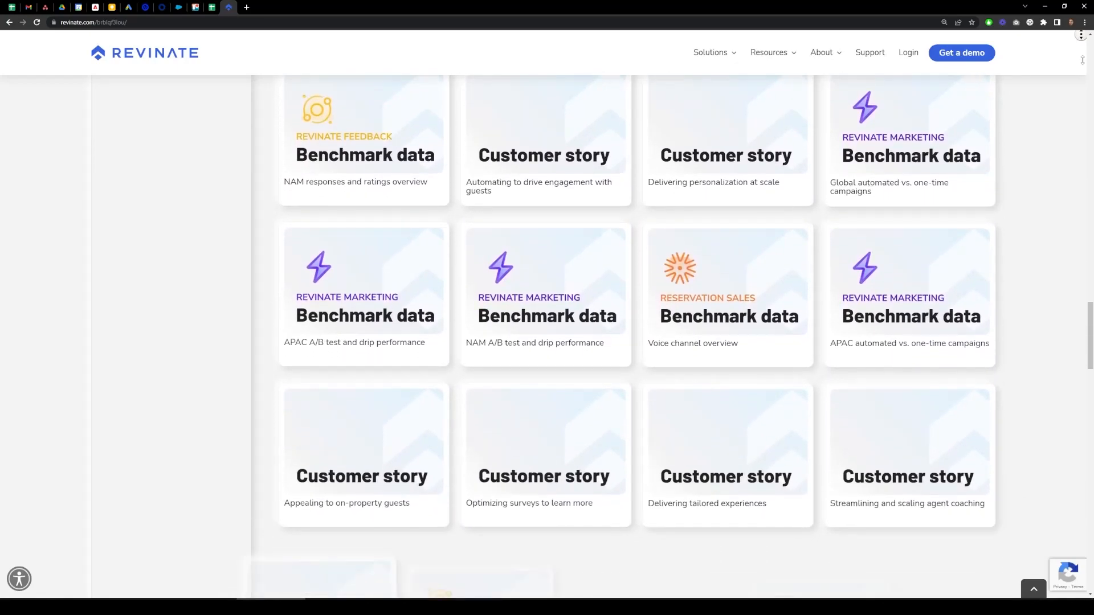
pyautogui.scroll(-3)
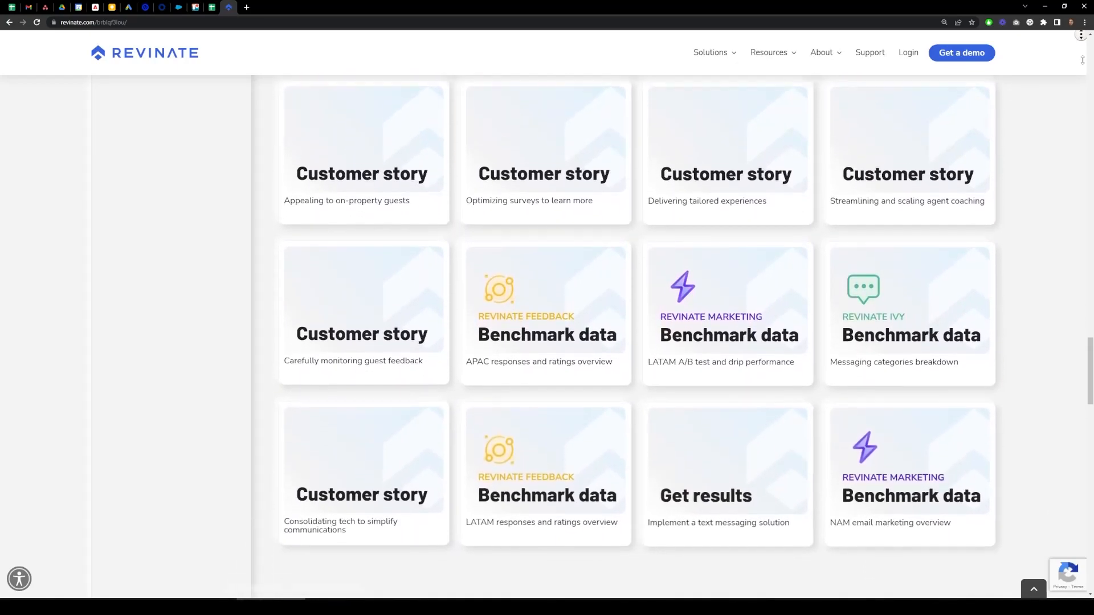
pyautogui.scroll(-3)
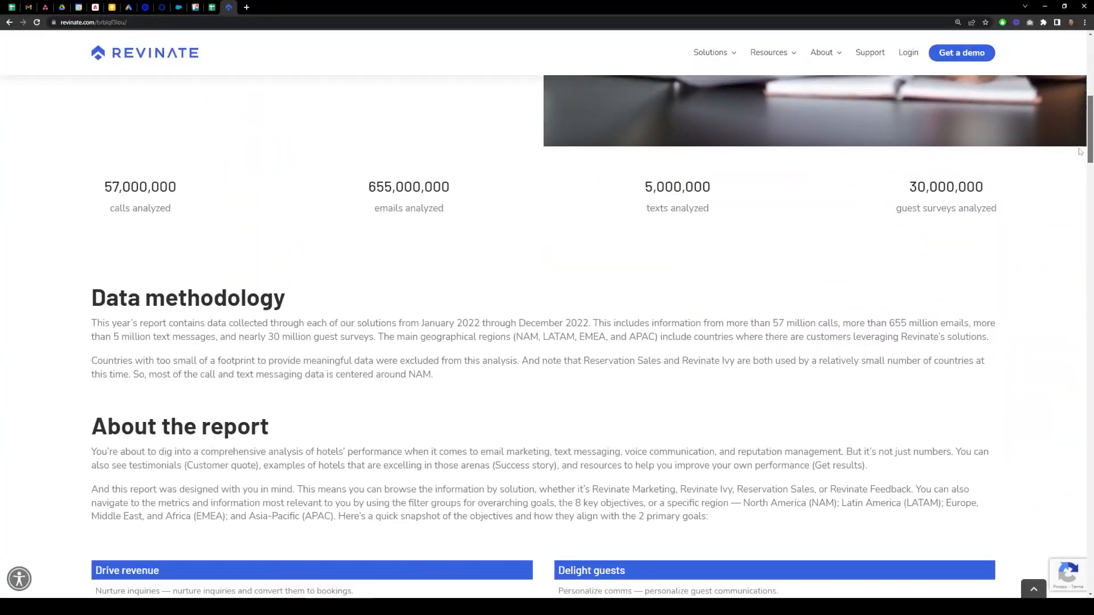
# Step: Scroll from the Data methodology section back to the card grid with its filter sidebar
pyautogui.scroll(3)
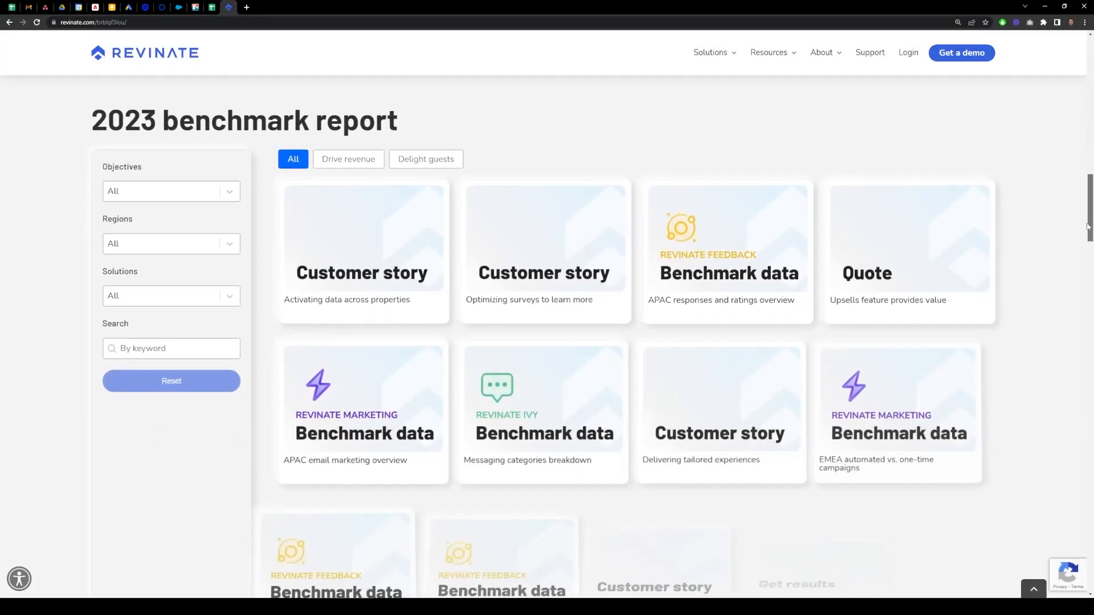
pyautogui.scroll(-3)
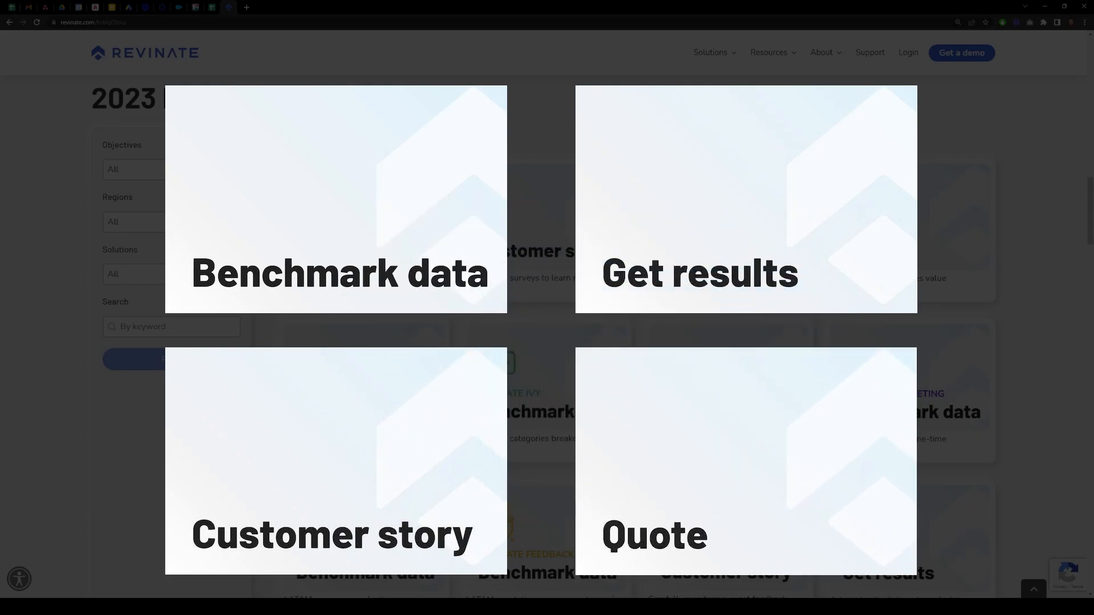
# Step: View the Inbound vs. outbound conversion rates article and scroll through its charts
pyautogui.click(338, 272)
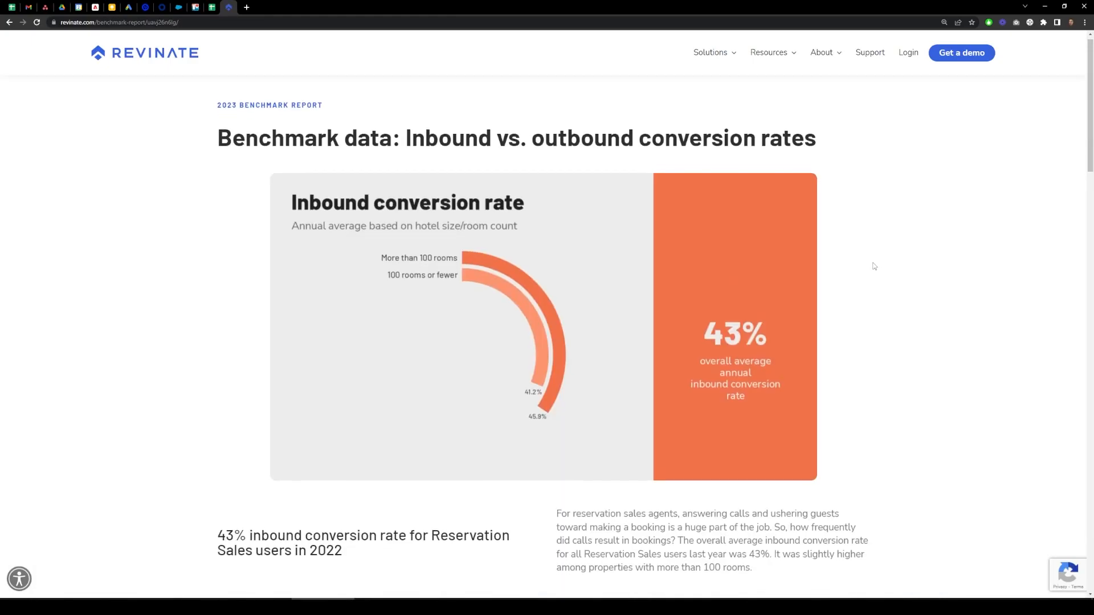
pyautogui.scroll(-3)
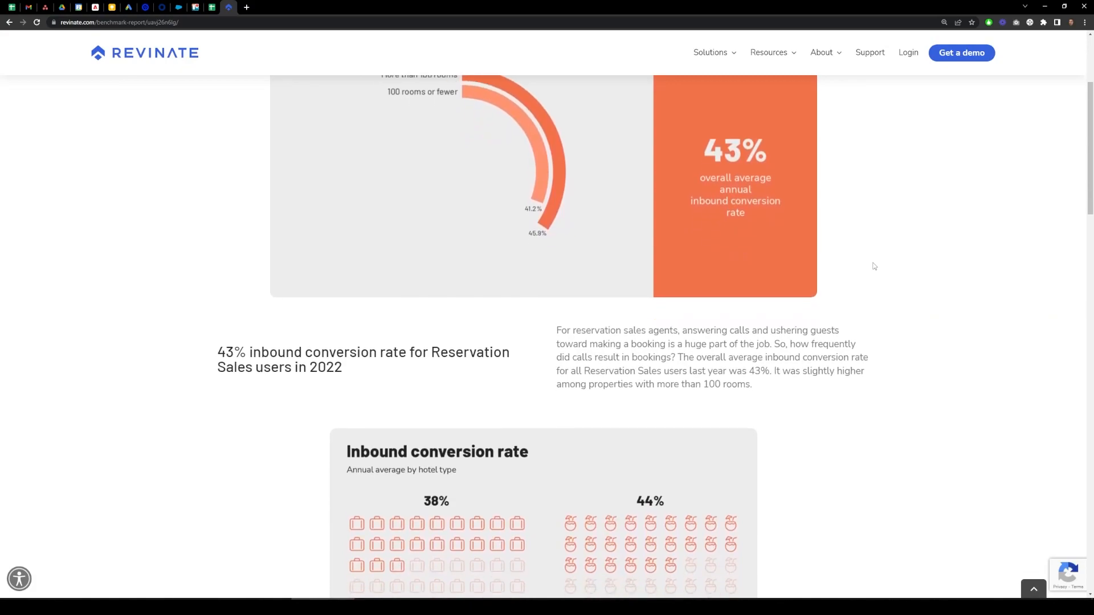
pyautogui.scroll(-3)
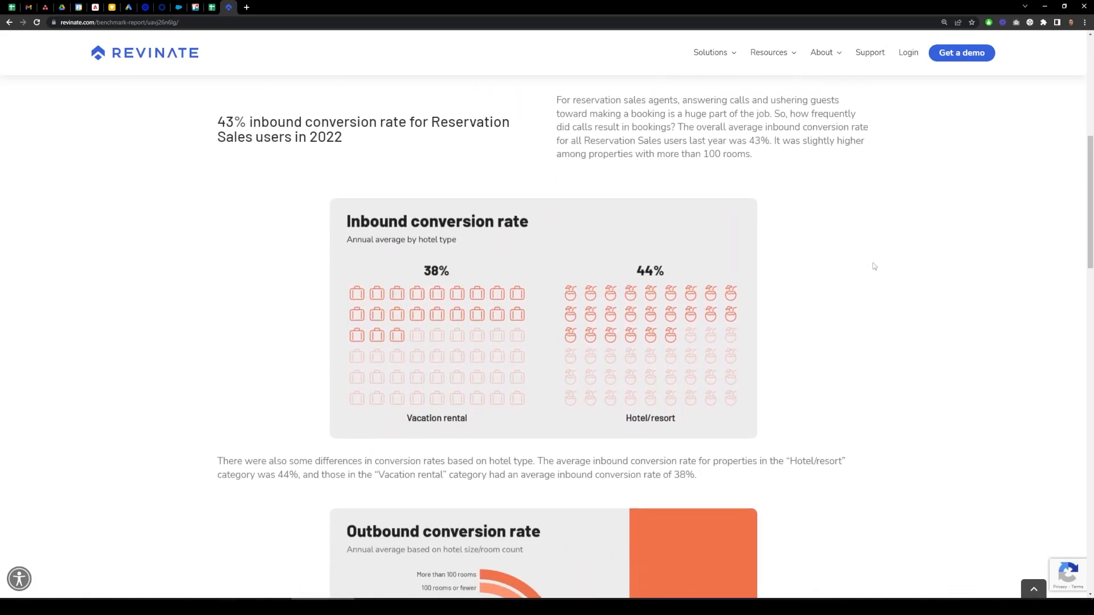
pyautogui.scroll(-3)
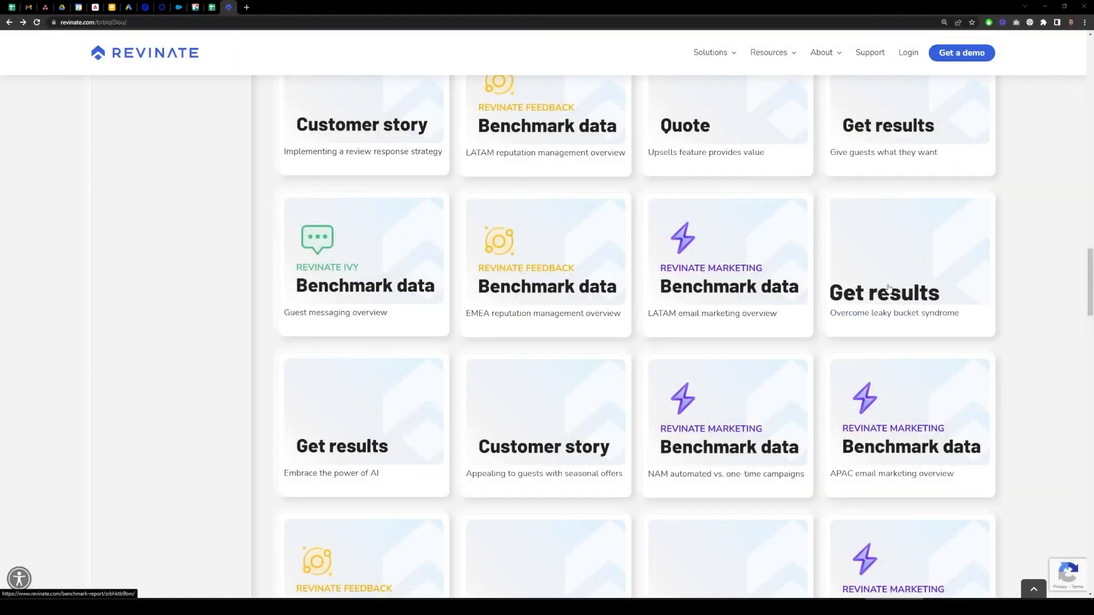
# Step: View the leaky bucket syndrome article, the guest feedback monitoring story and the customer quote in turn
pyautogui.click(908, 293)
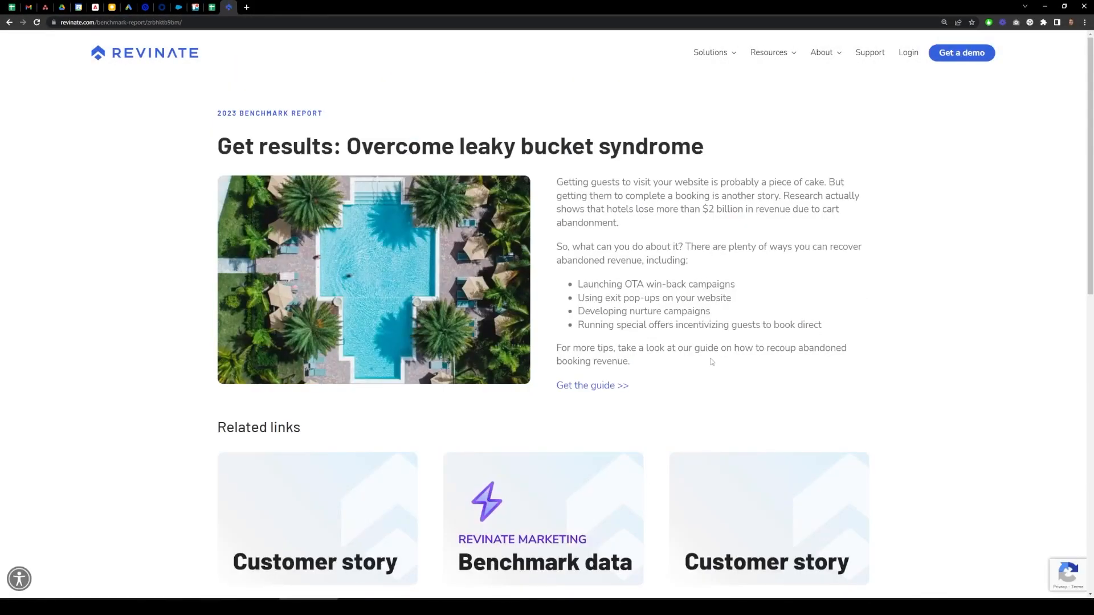
pyautogui.click(591, 385)
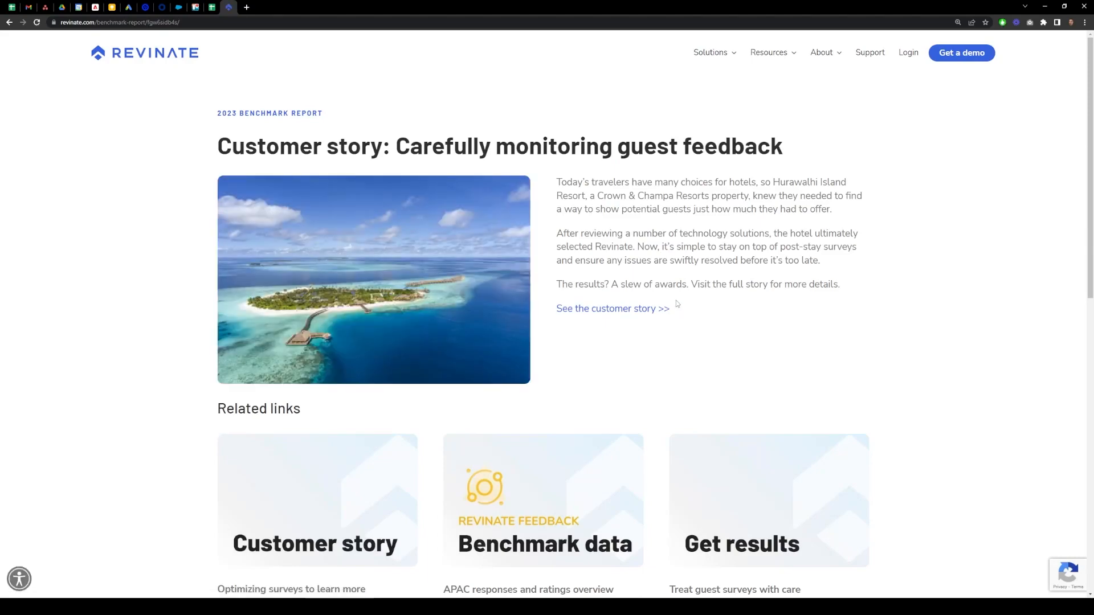
pyautogui.click(611, 309)
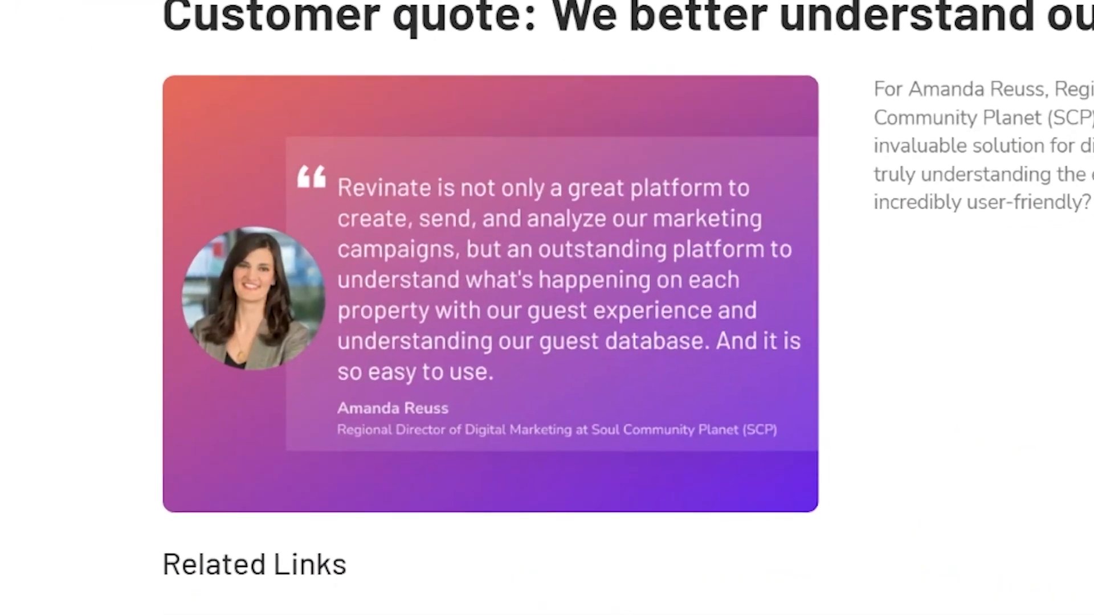
pyautogui.scroll(-3)
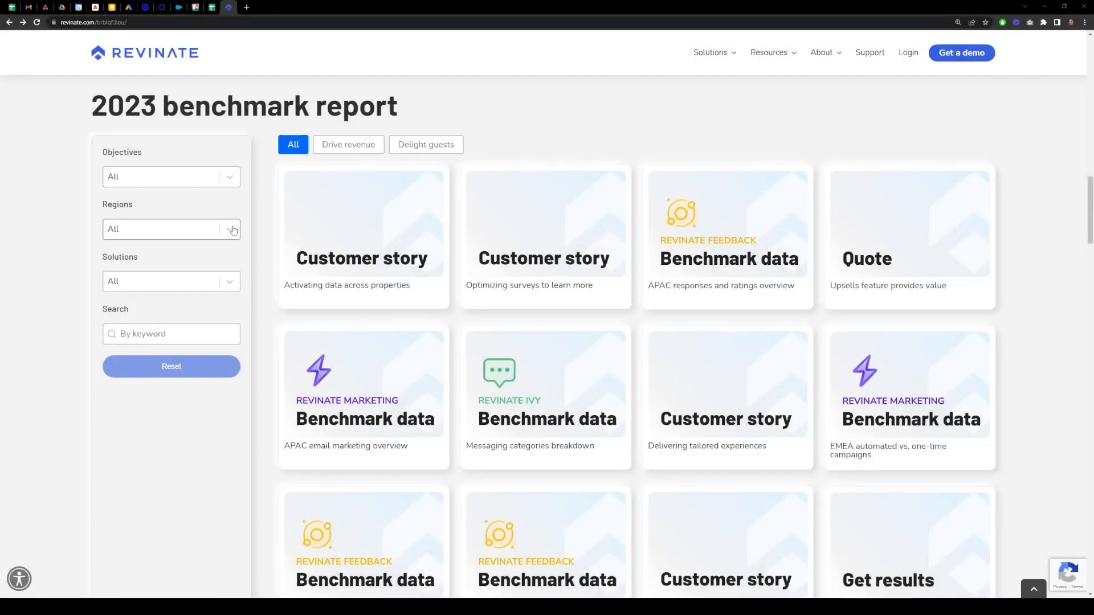
pyautogui.moveTo(226, 285)
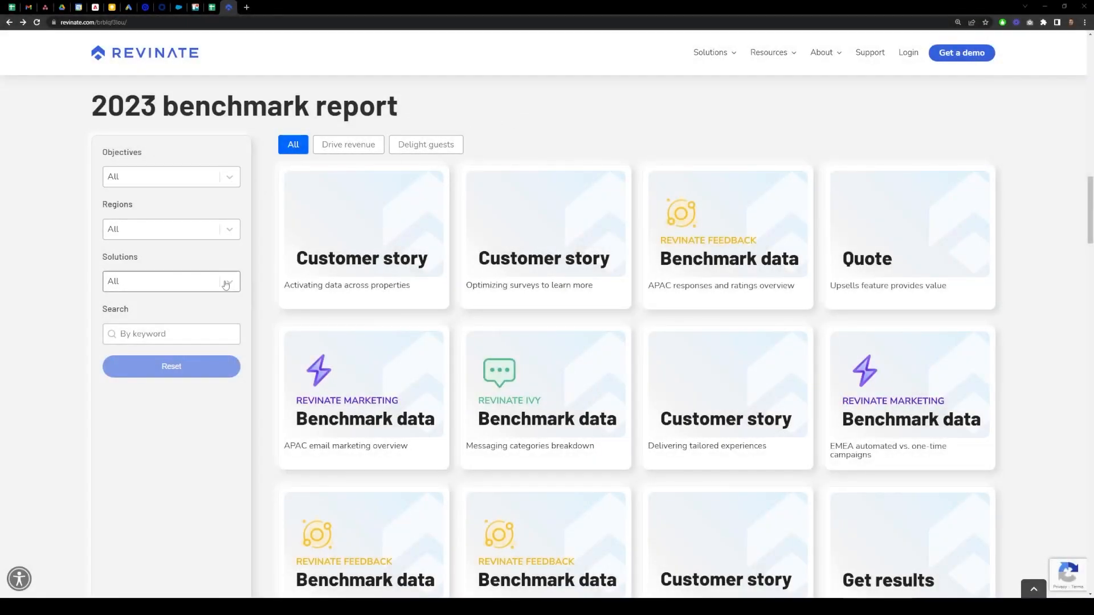
# Step: Filter cards by Delight guests, then All, then Drive revenue, then back to All
pyautogui.click(425, 144)
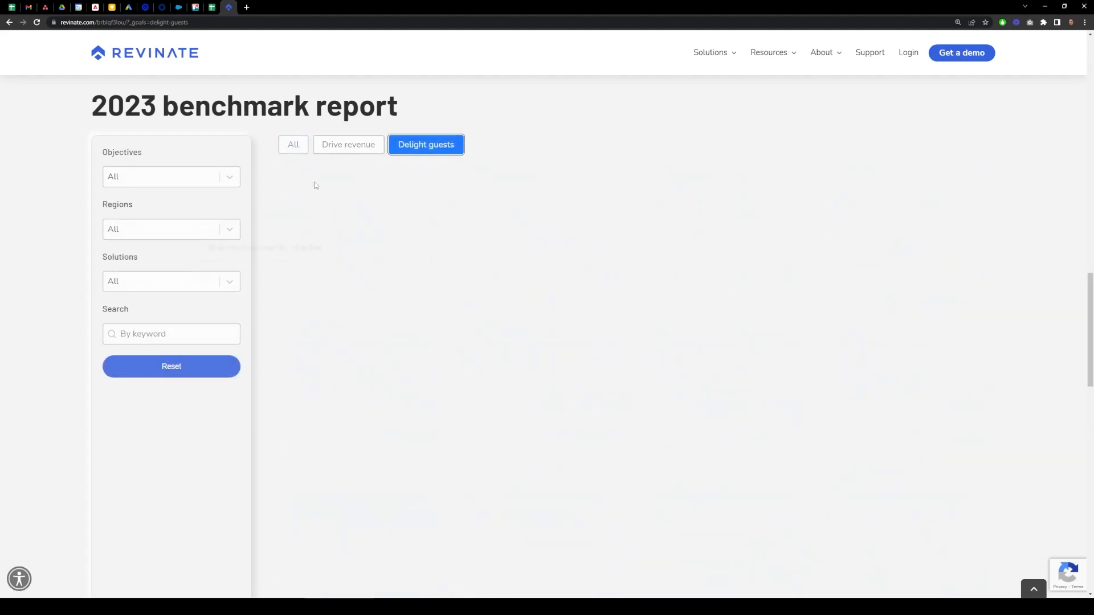
pyautogui.click(292, 145)
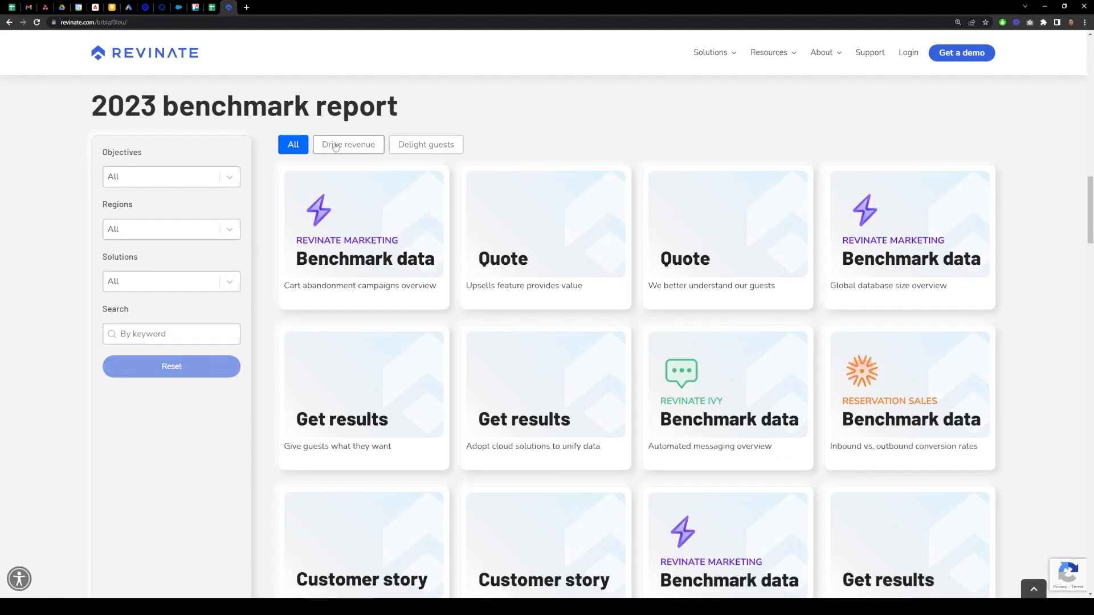
pyautogui.click(349, 144)
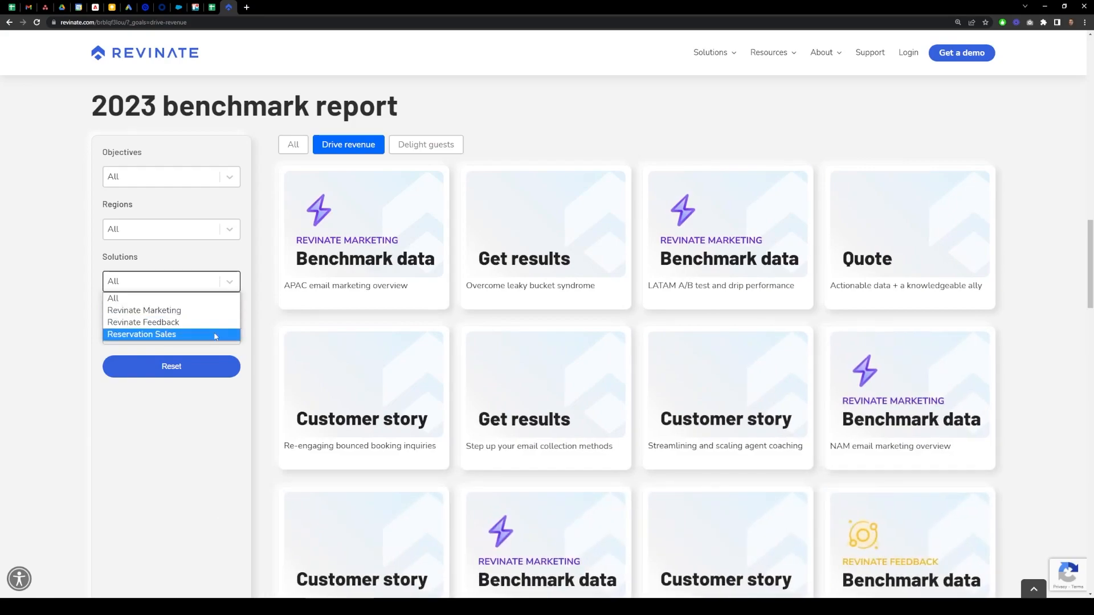
pyautogui.click(293, 145)
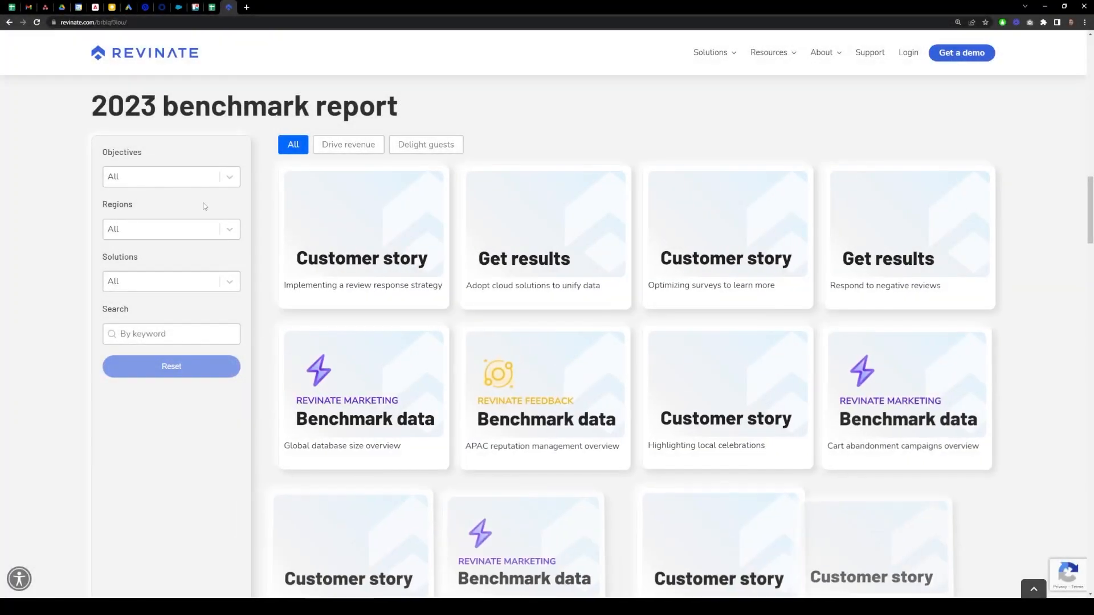
# Step: Filter by Manage reputation objective and Revinate Feedback solution, then reset all filters
pyautogui.click(171, 175)
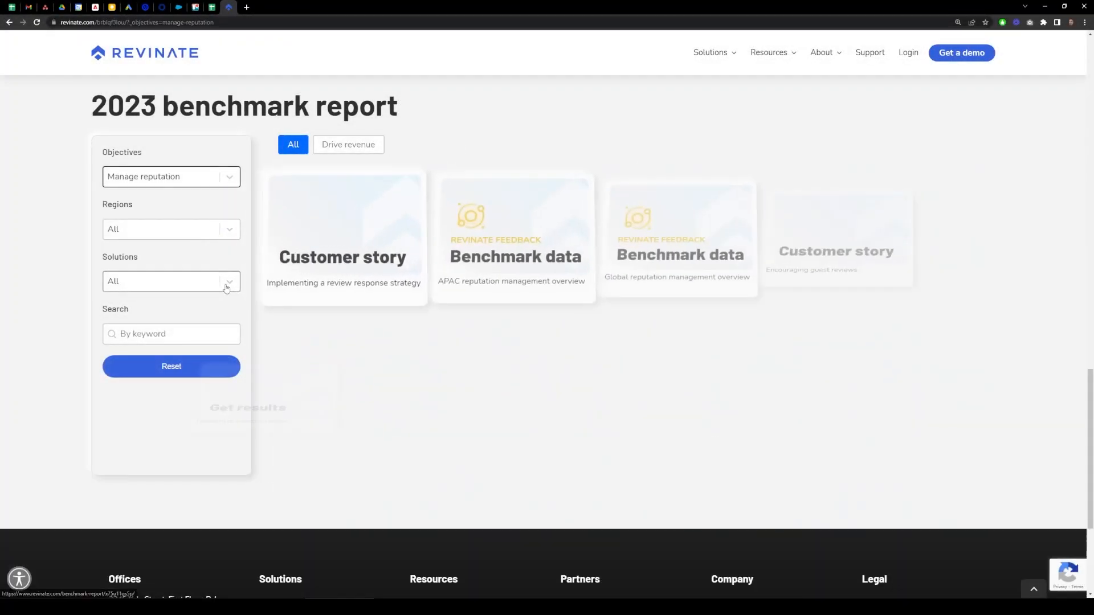
pyautogui.click(169, 281)
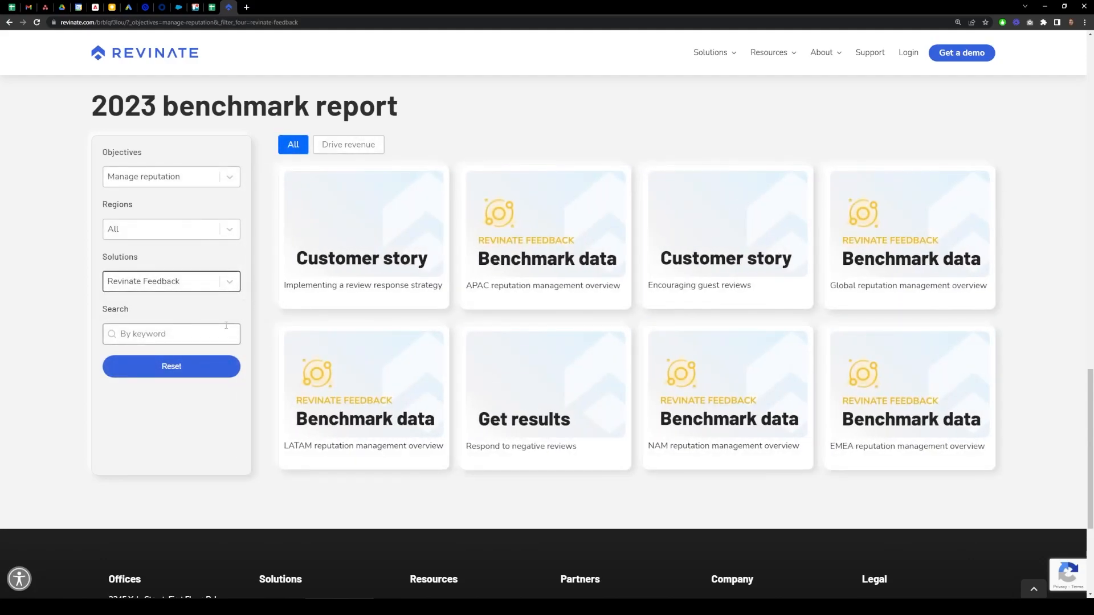
pyautogui.click(171, 229)
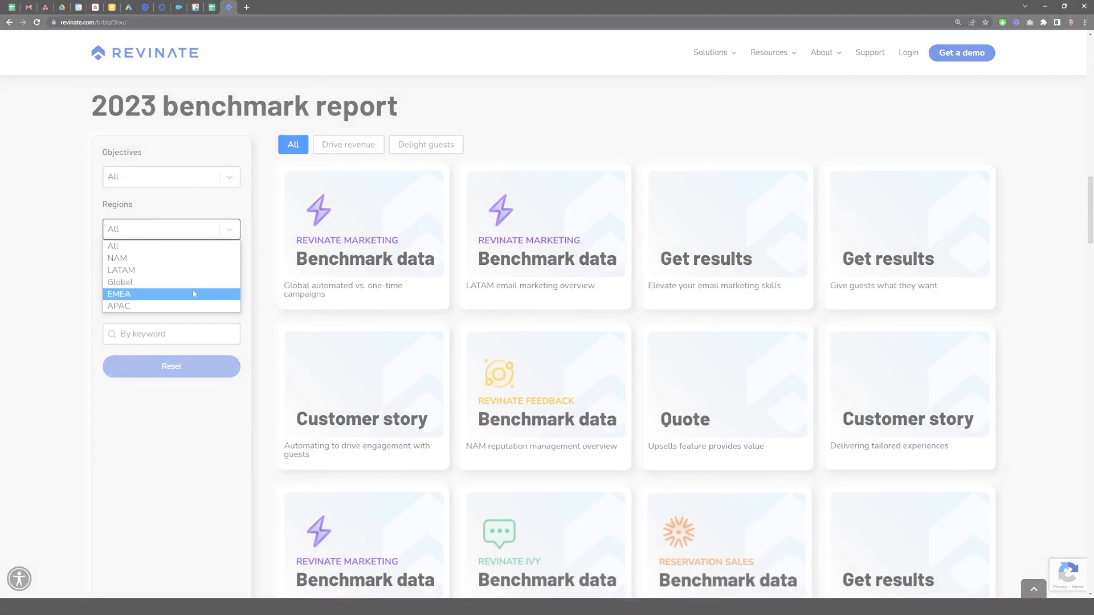